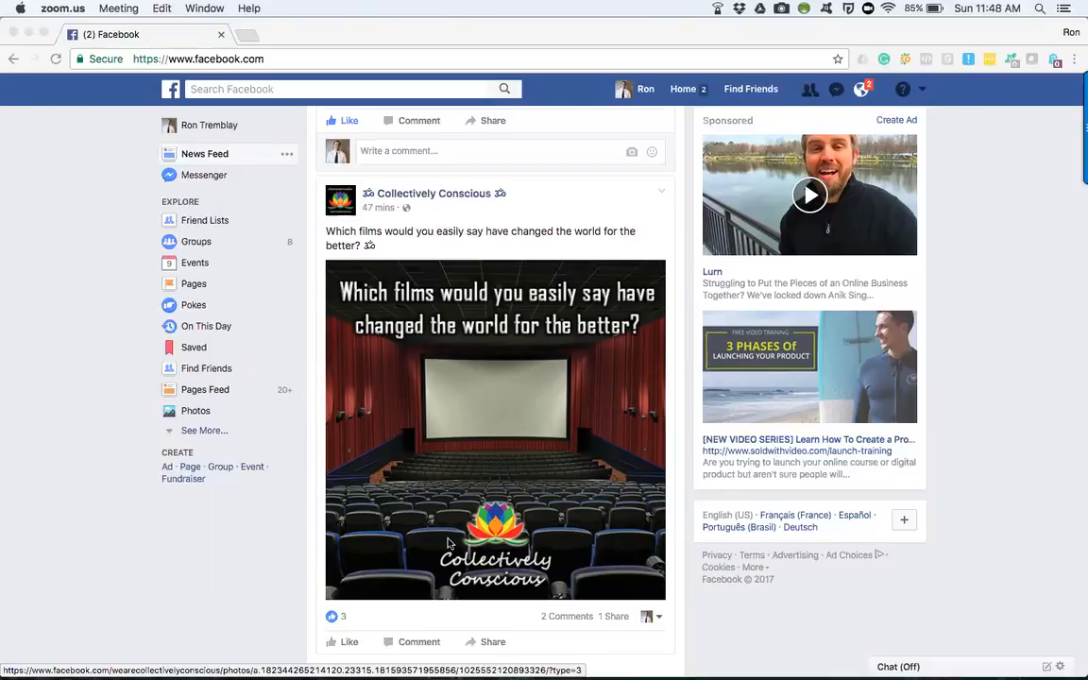
pyautogui.moveTo(751, 383)
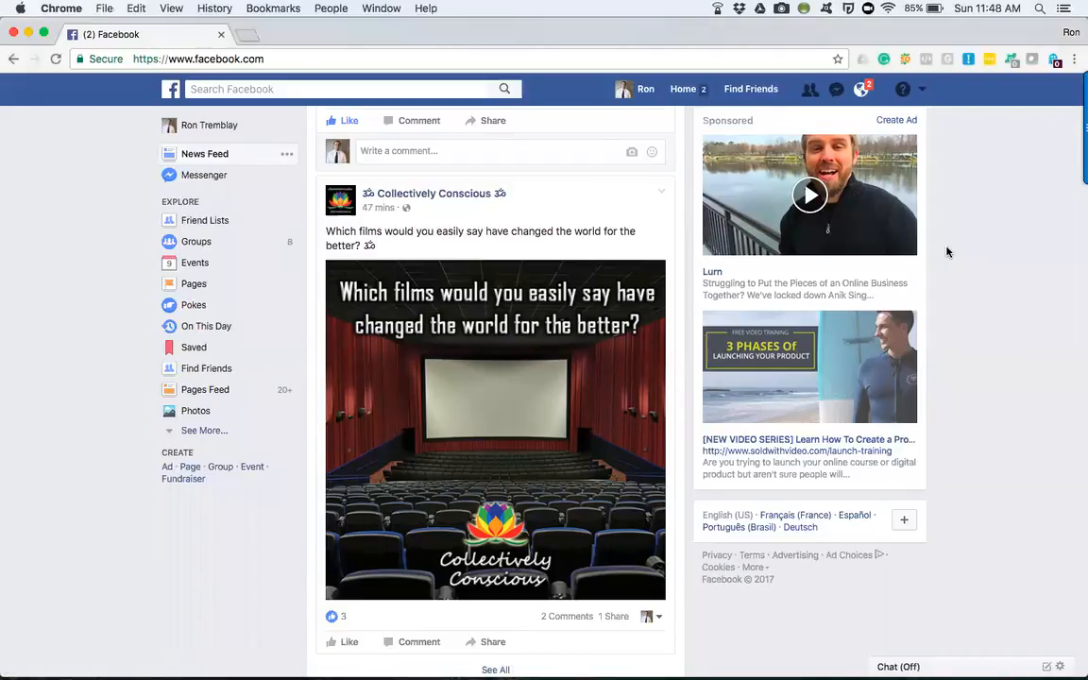
pyautogui.moveTo(589, 185)
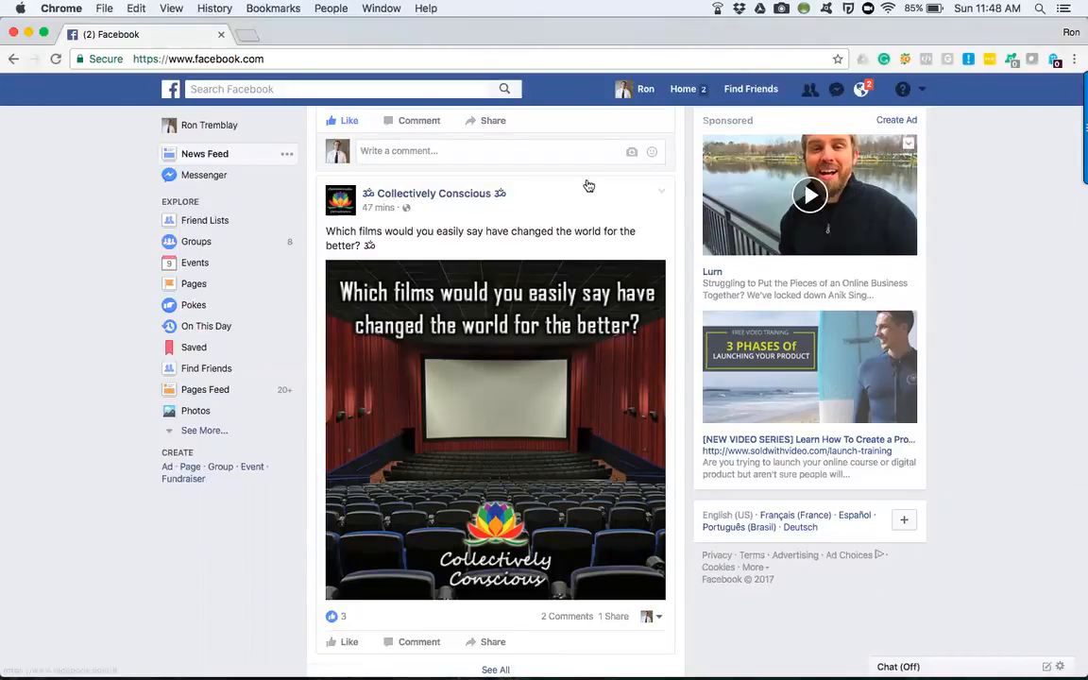
pyautogui.moveTo(621, 183)
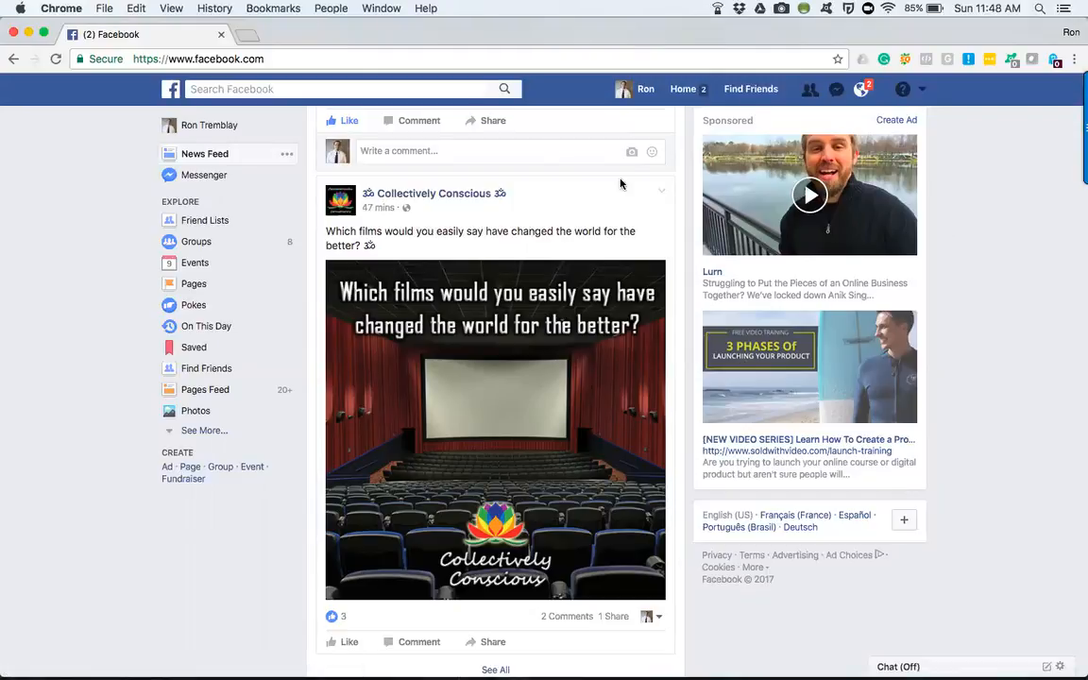
pyautogui.moveTo(931, 92)
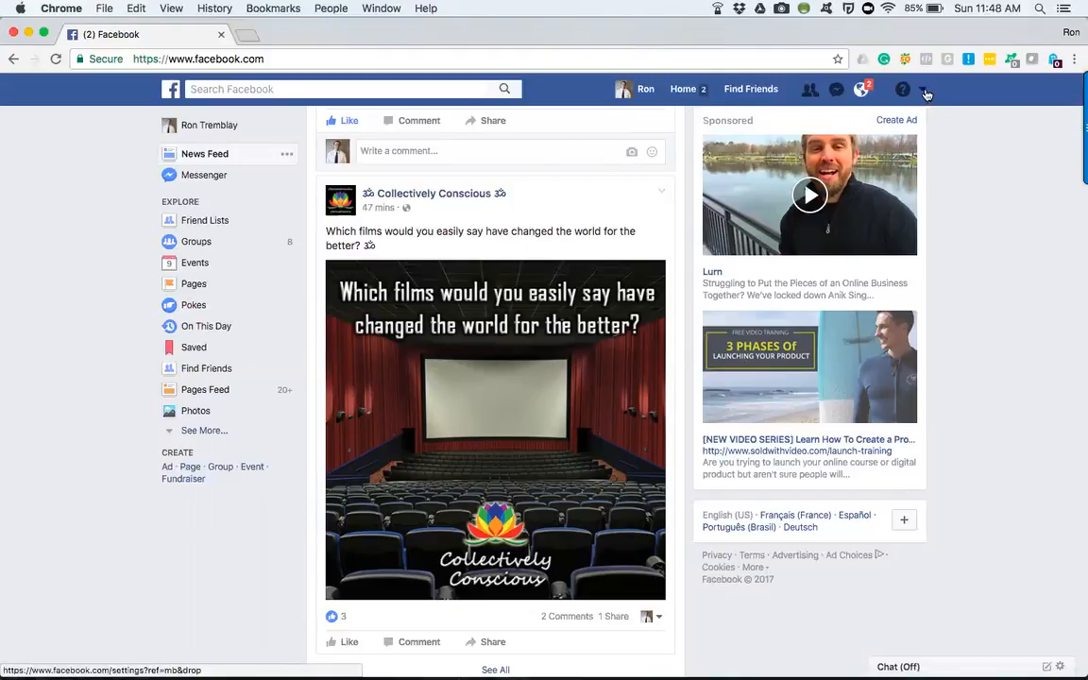
# Go from the News Feed to Manage Ads via the top-bar account dropdown.
pyautogui.click(931, 89)
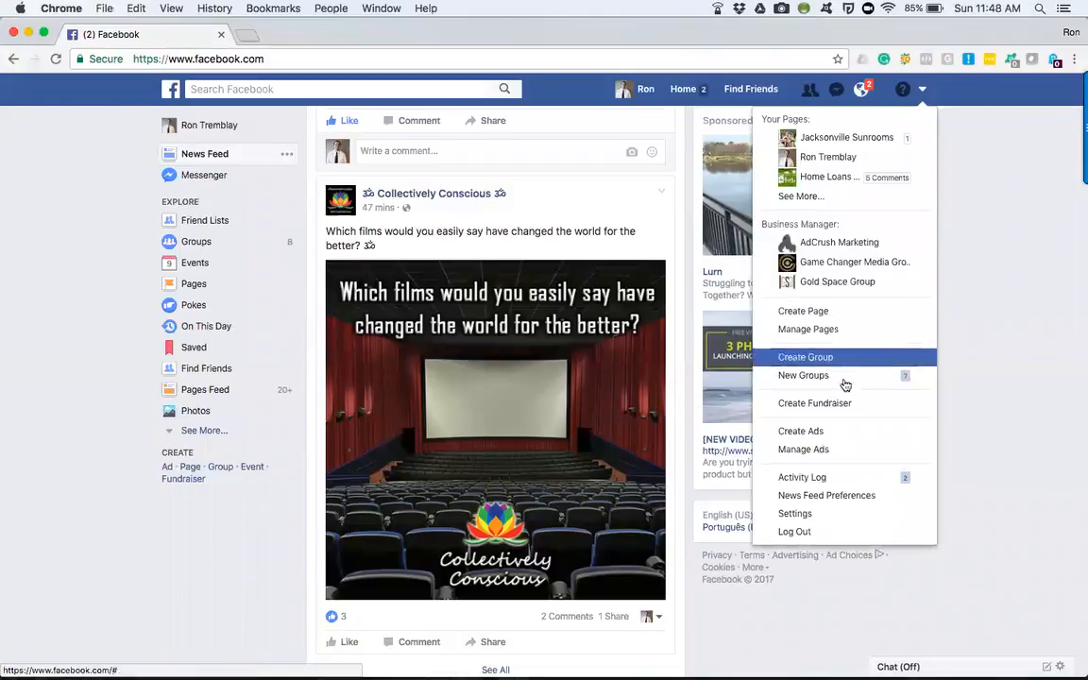
pyautogui.moveTo(813, 449)
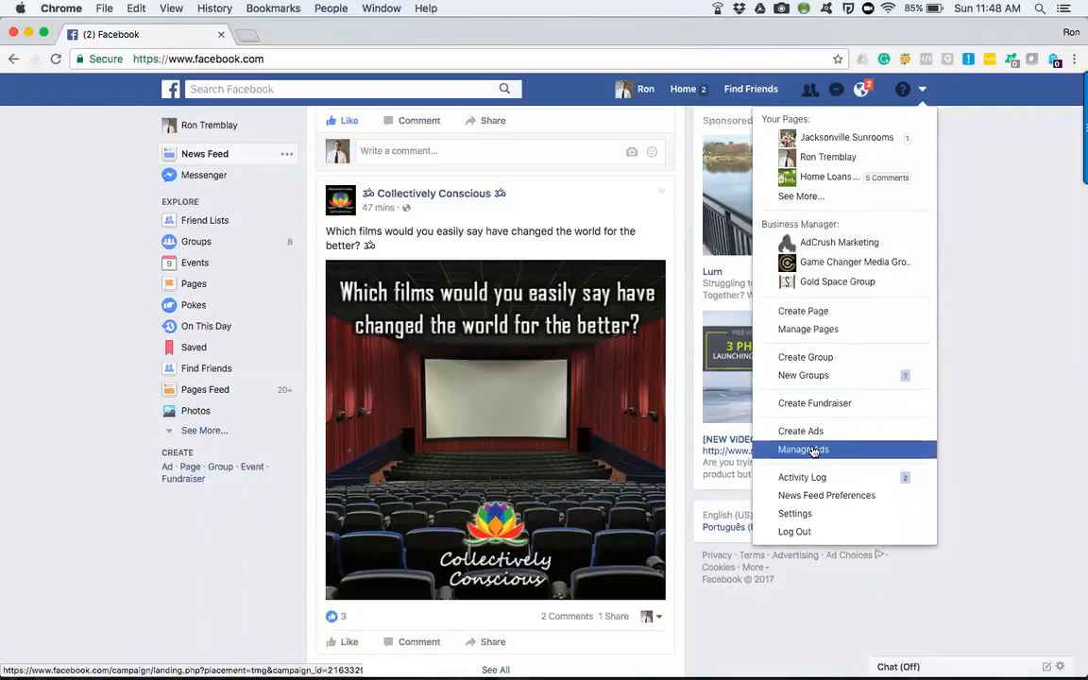
pyautogui.click(803, 450)
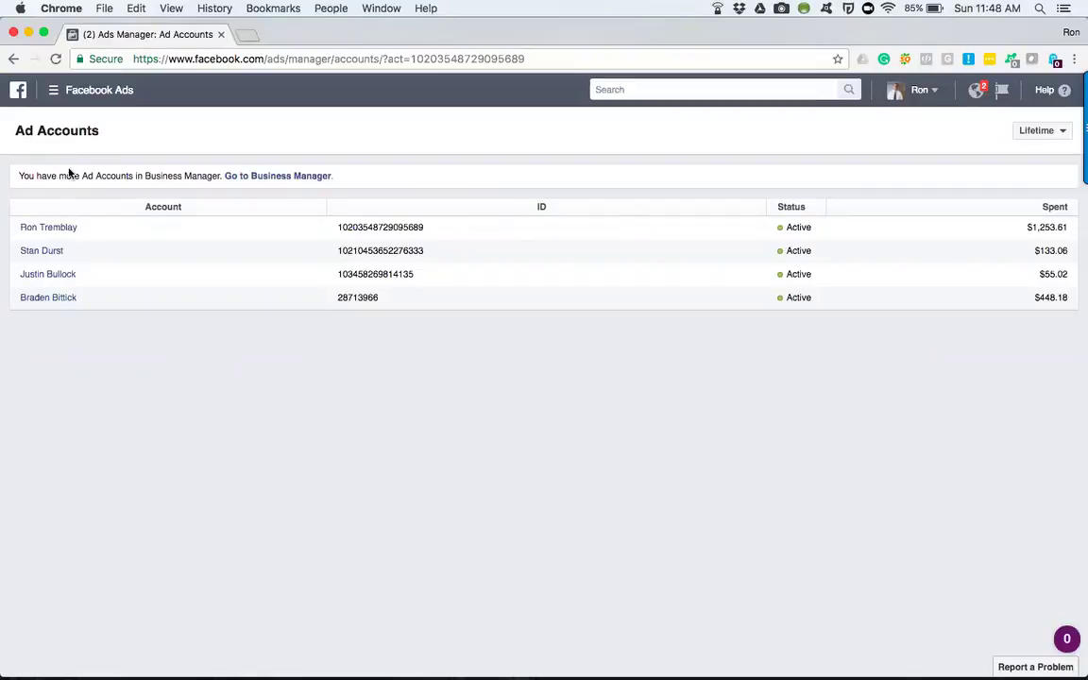
# Open the first ad account's campaigns, briefly opening and closing the tools menu.
pyautogui.click(47, 226)
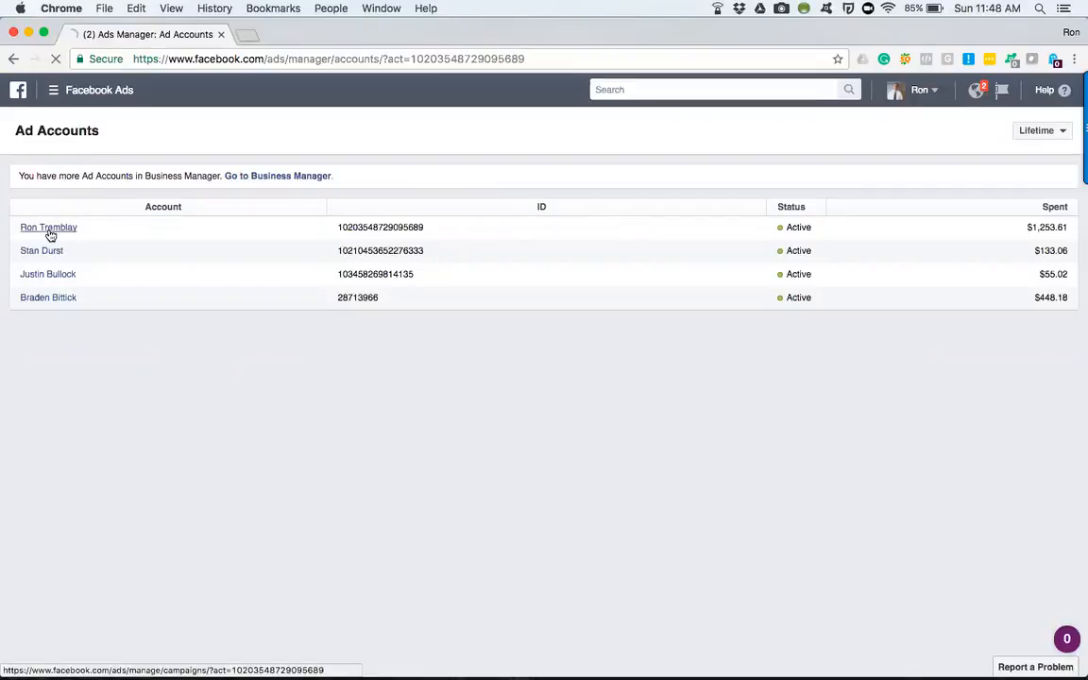
pyautogui.click(47, 226)
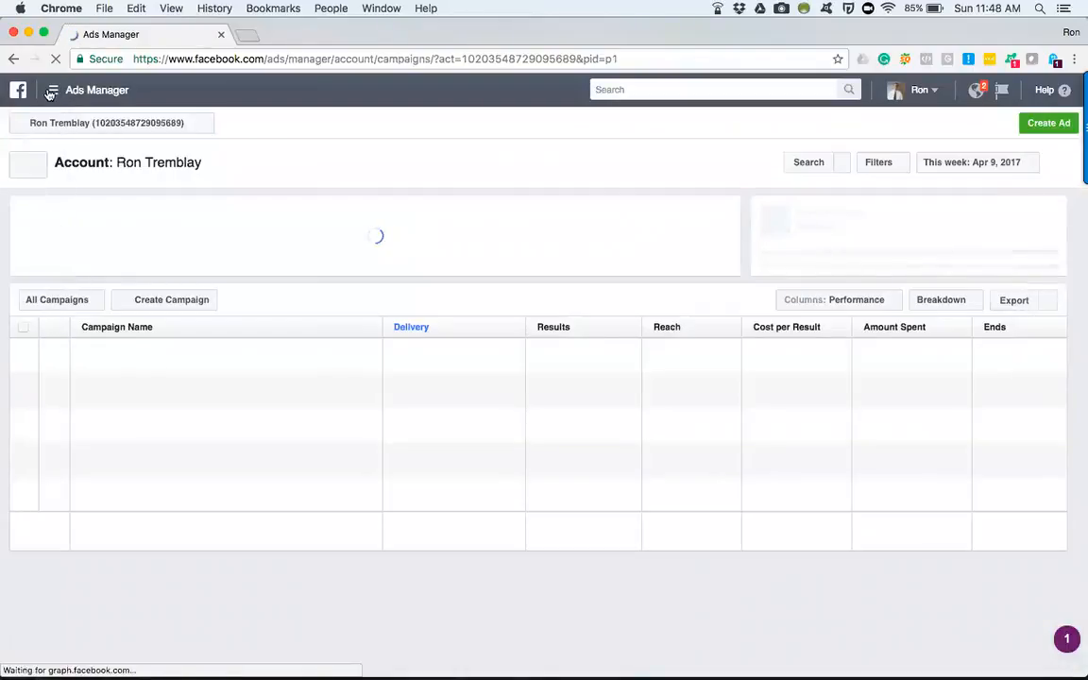
pyautogui.click(51, 90)
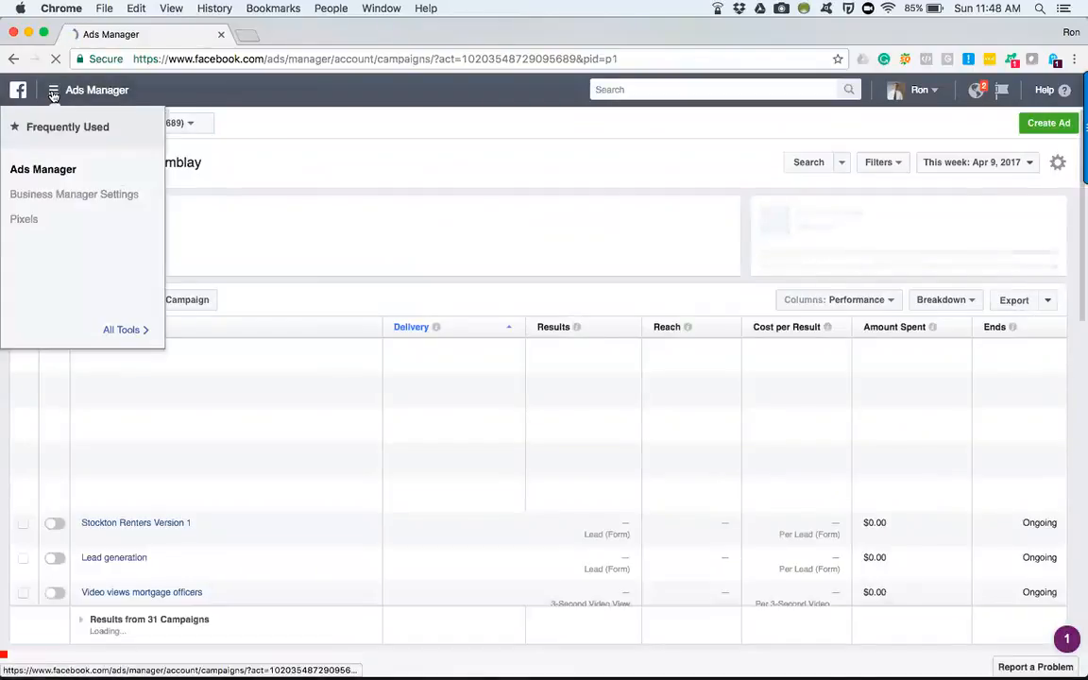
pyautogui.click(52, 90)
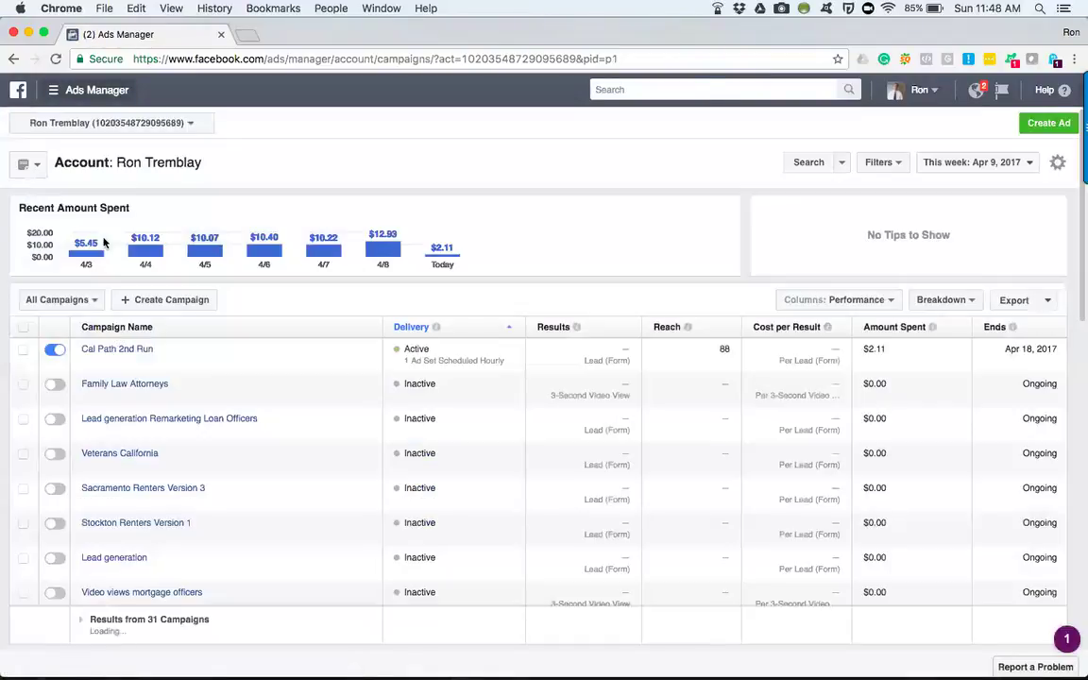
# Go to Ad Account Settings through All Tools and dismiss the account chooser.
pyautogui.click(51, 90)
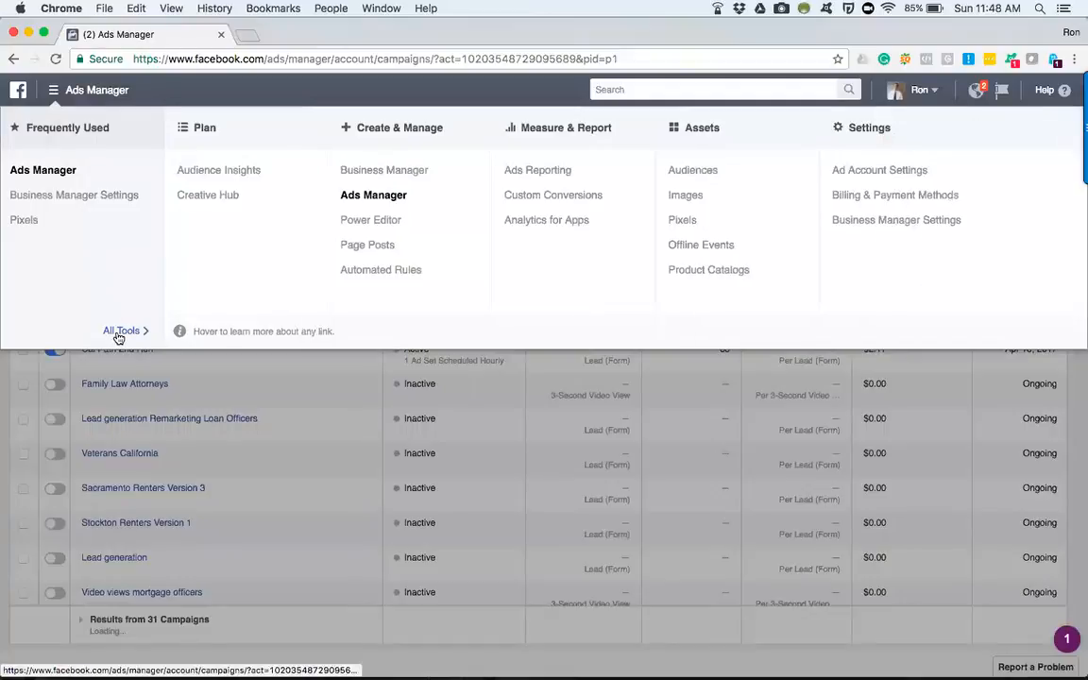
pyautogui.moveTo(879, 176)
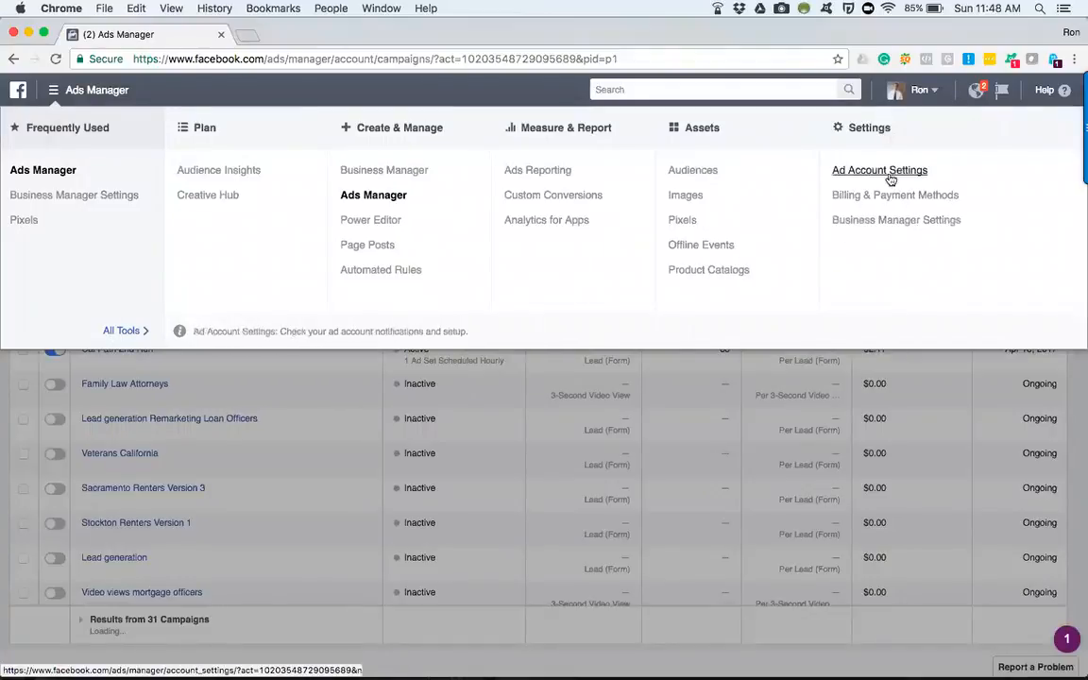
pyautogui.click(878, 170)
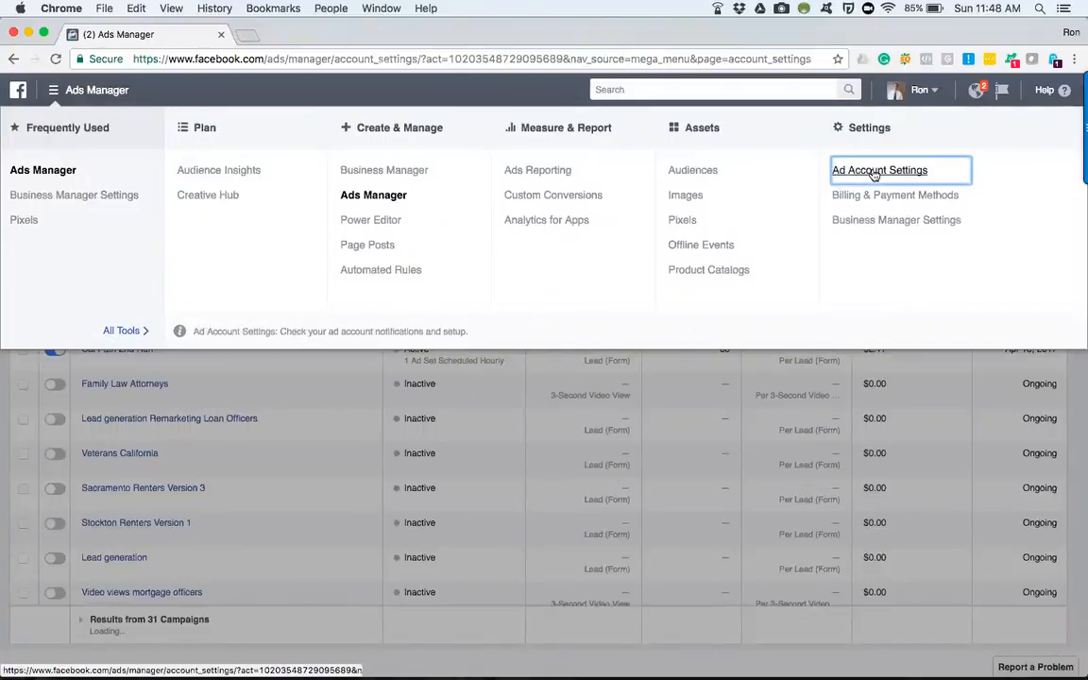
pyautogui.click(878, 170)
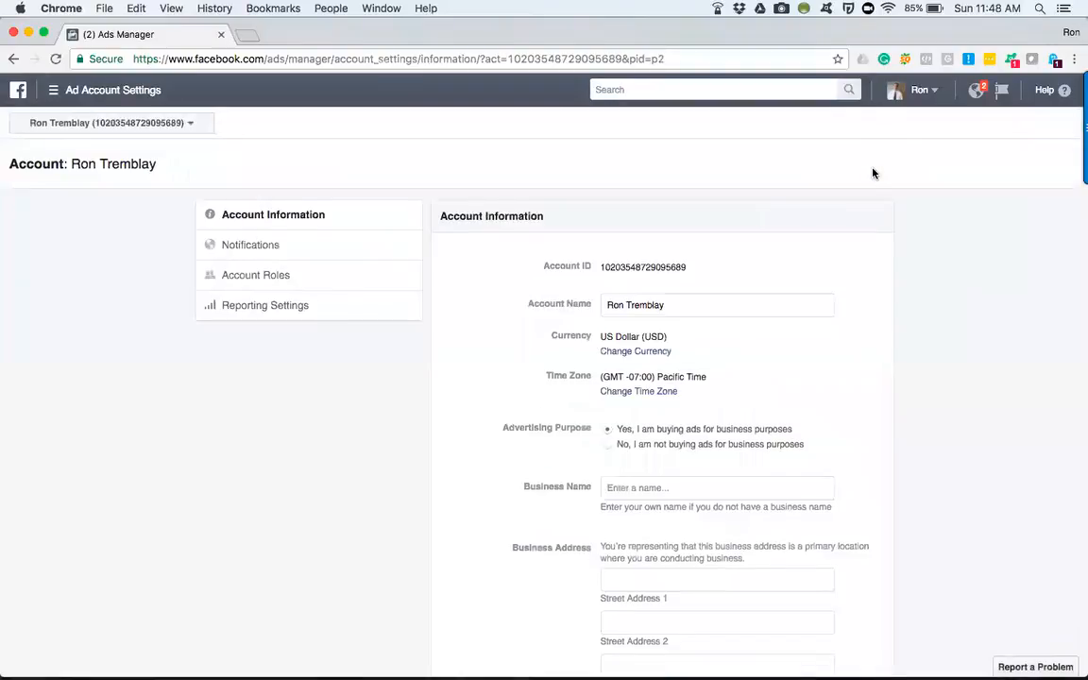
pyautogui.moveTo(274, 198)
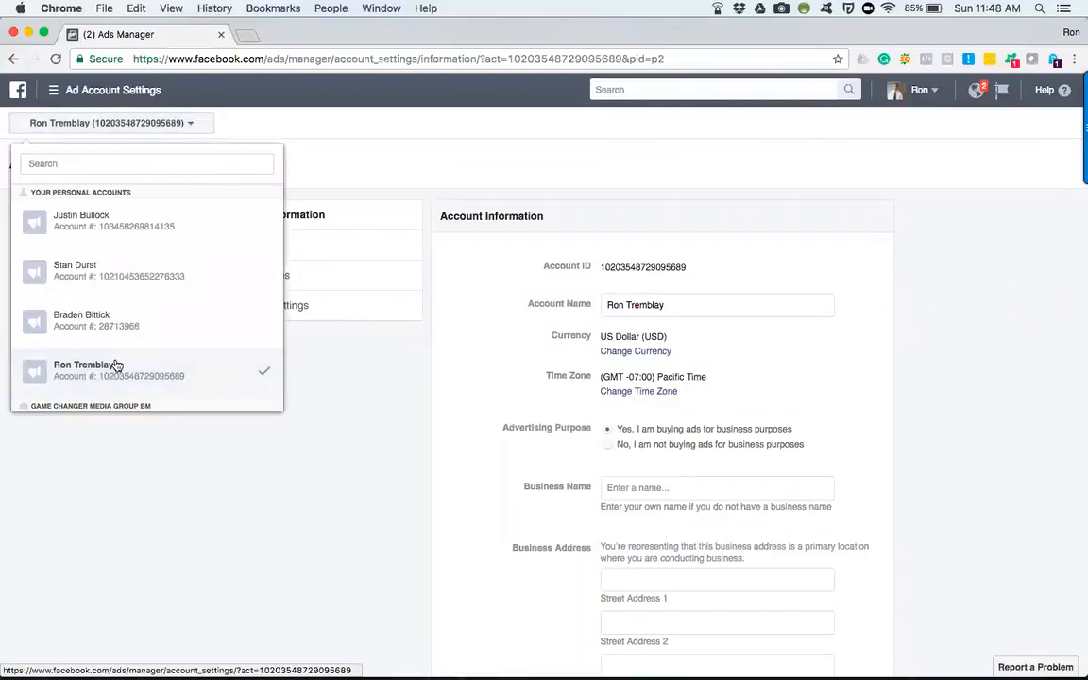
pyautogui.moveTo(338, 364)
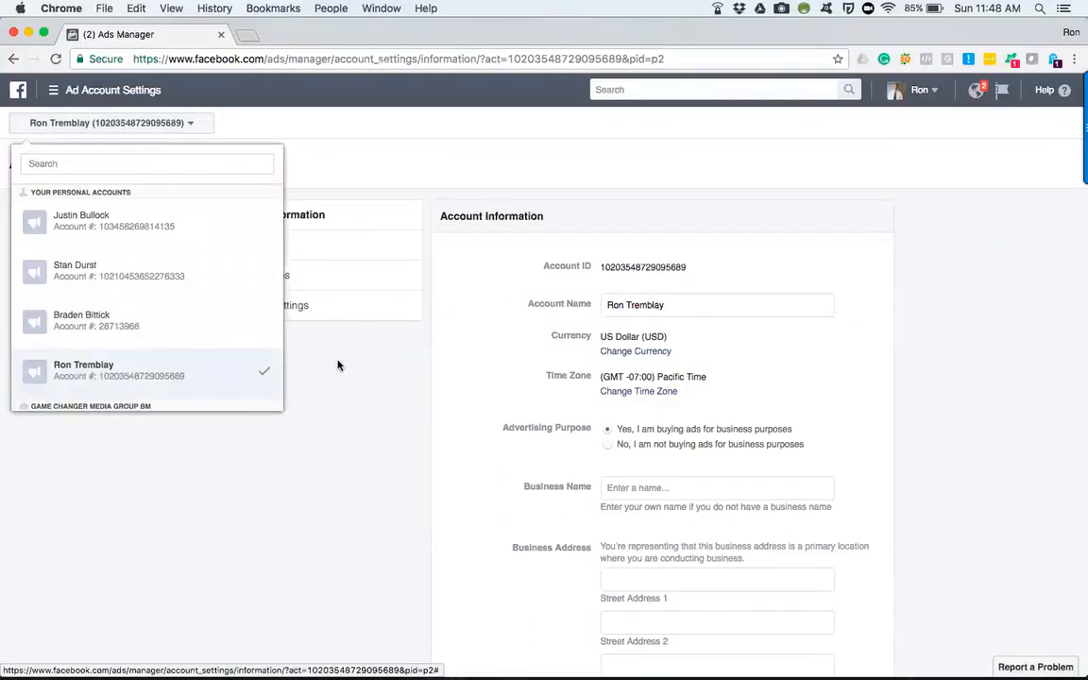
pyautogui.click(338, 365)
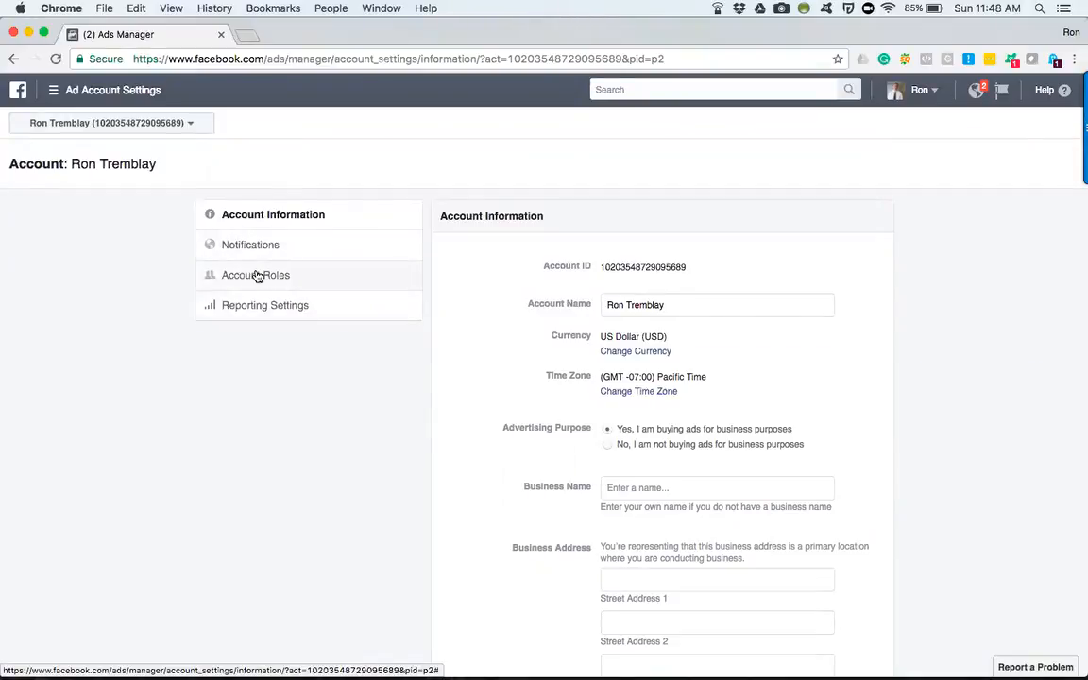
# Open Account Roles in the left settings list.
pyautogui.click(258, 275)
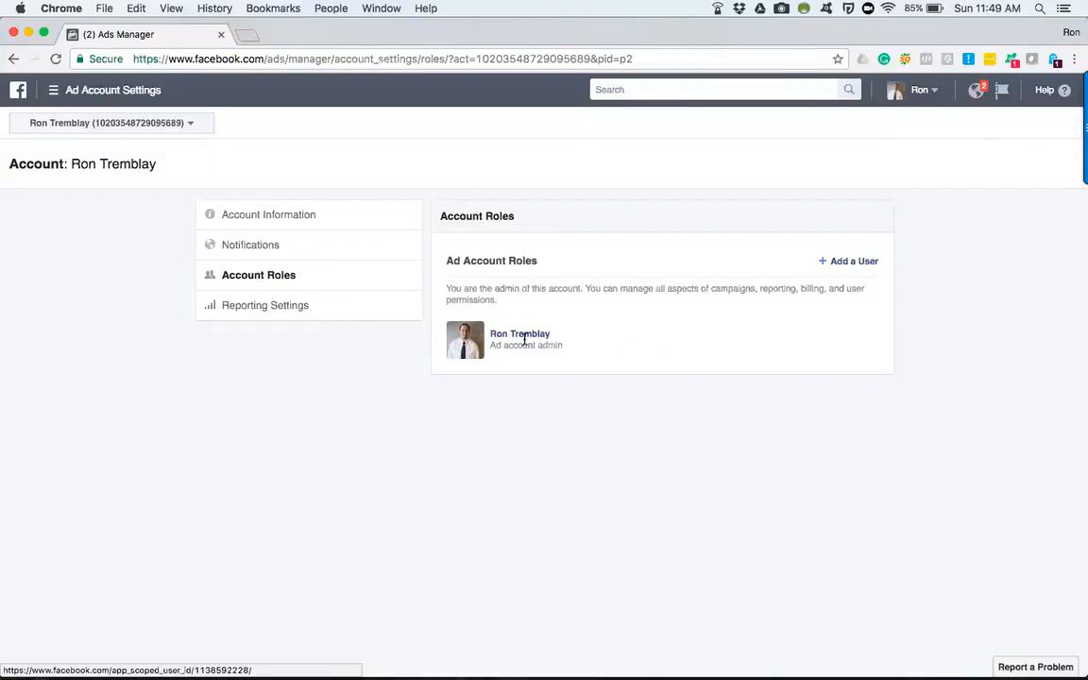
pyautogui.moveTo(759, 335)
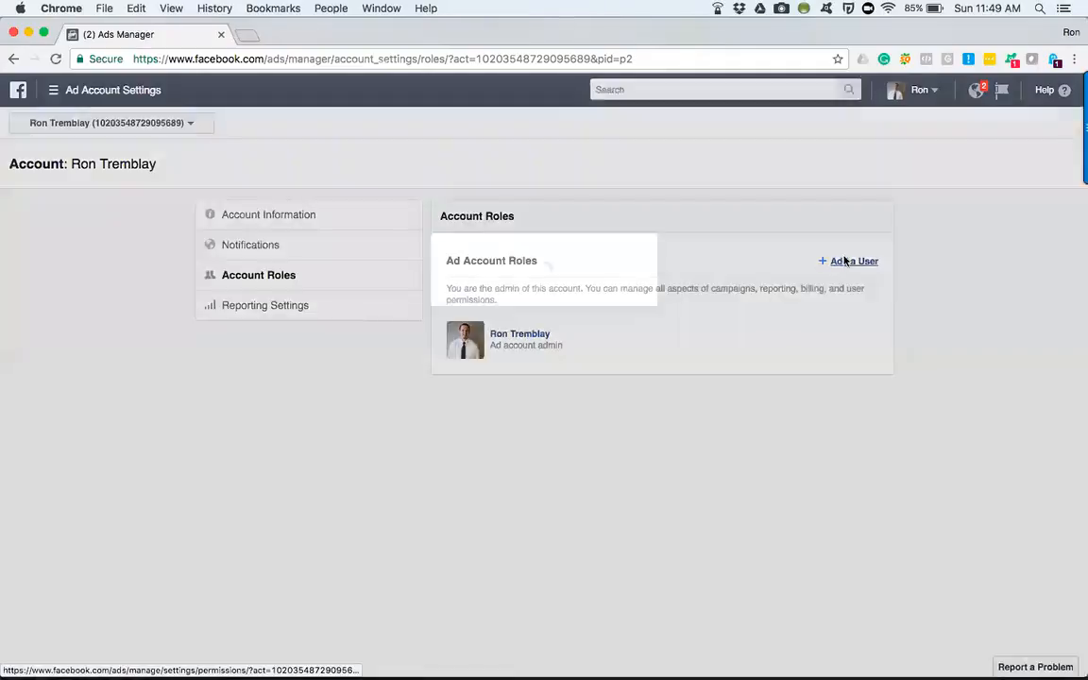
pyautogui.click(852, 261)
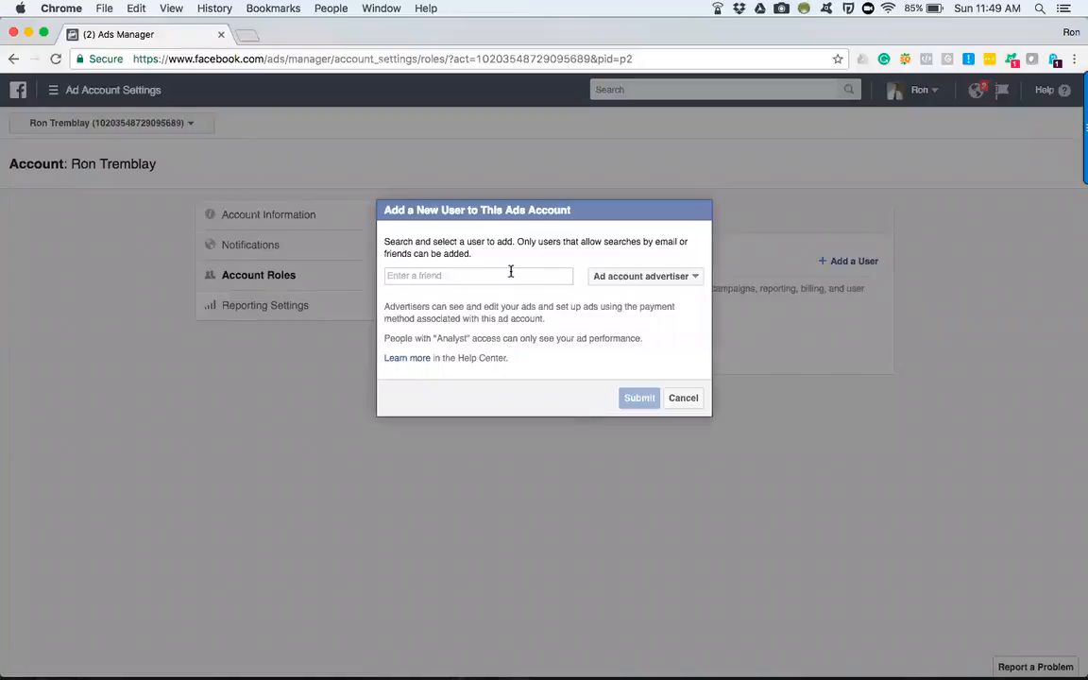
pyautogui.write('Stan Durst')
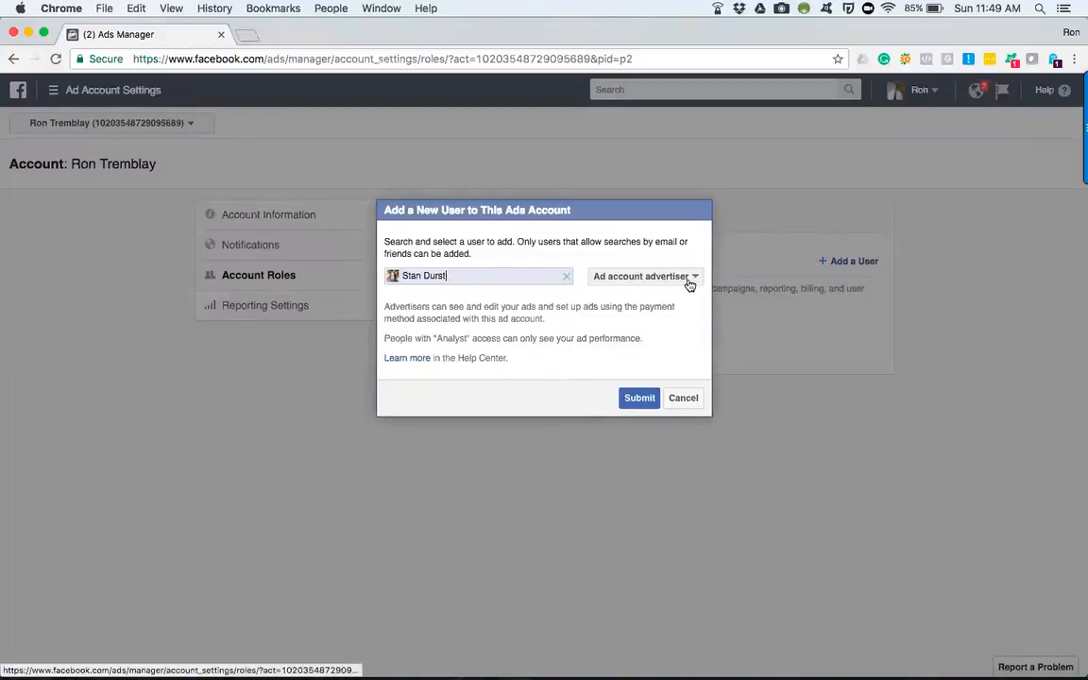
pyautogui.click(644, 276)
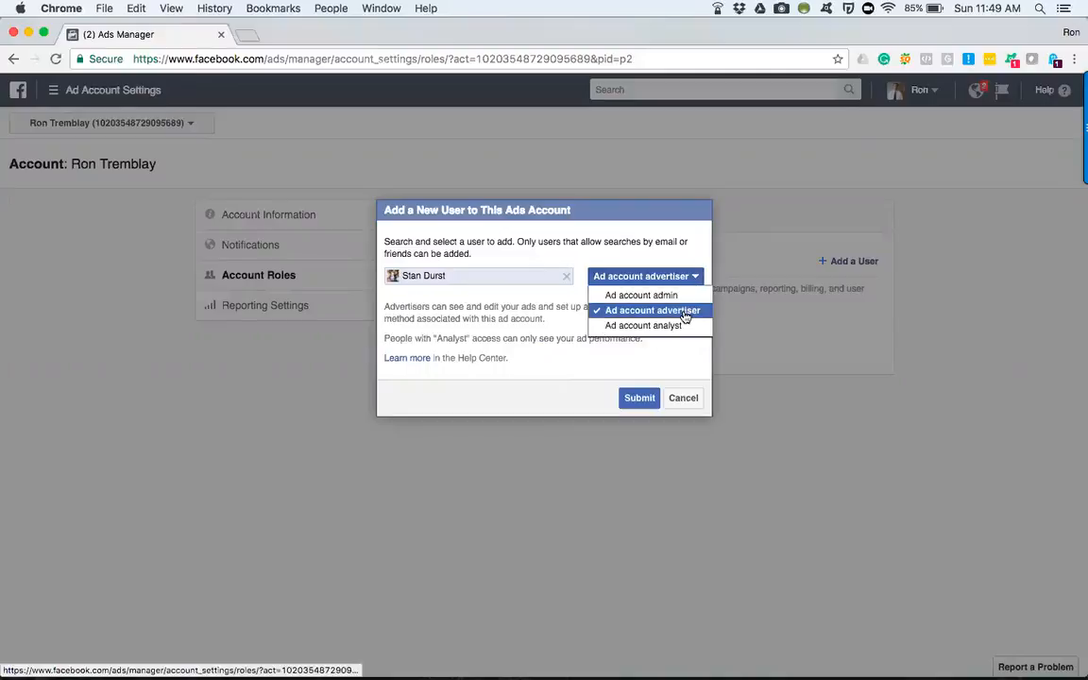
pyautogui.moveTo(647, 325)
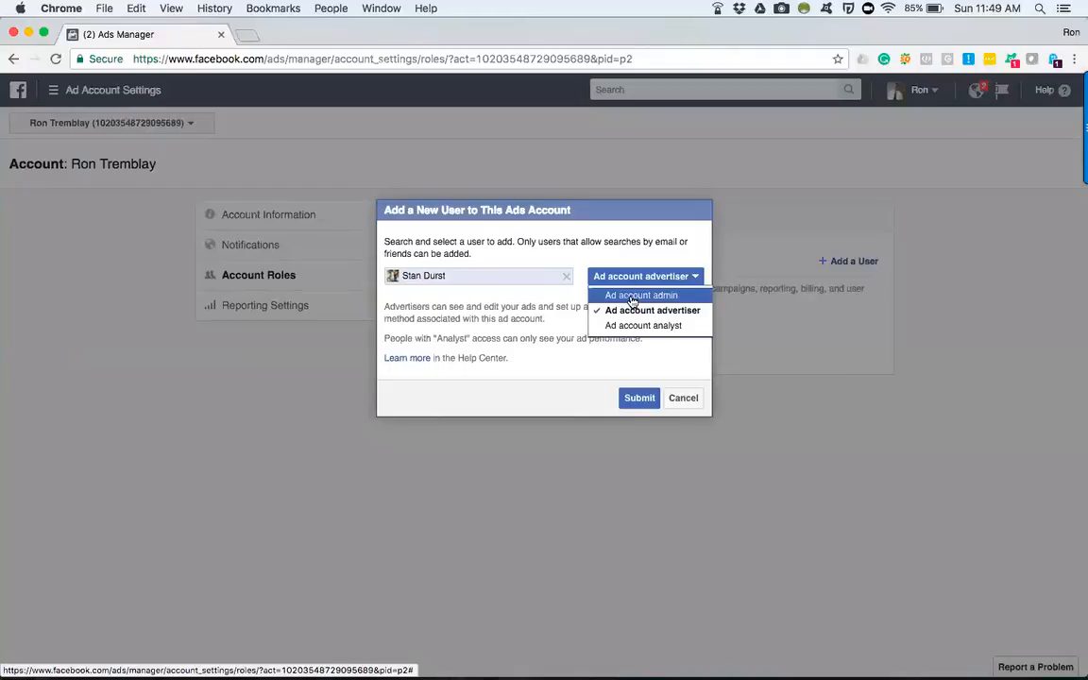
pyautogui.click(641, 294)
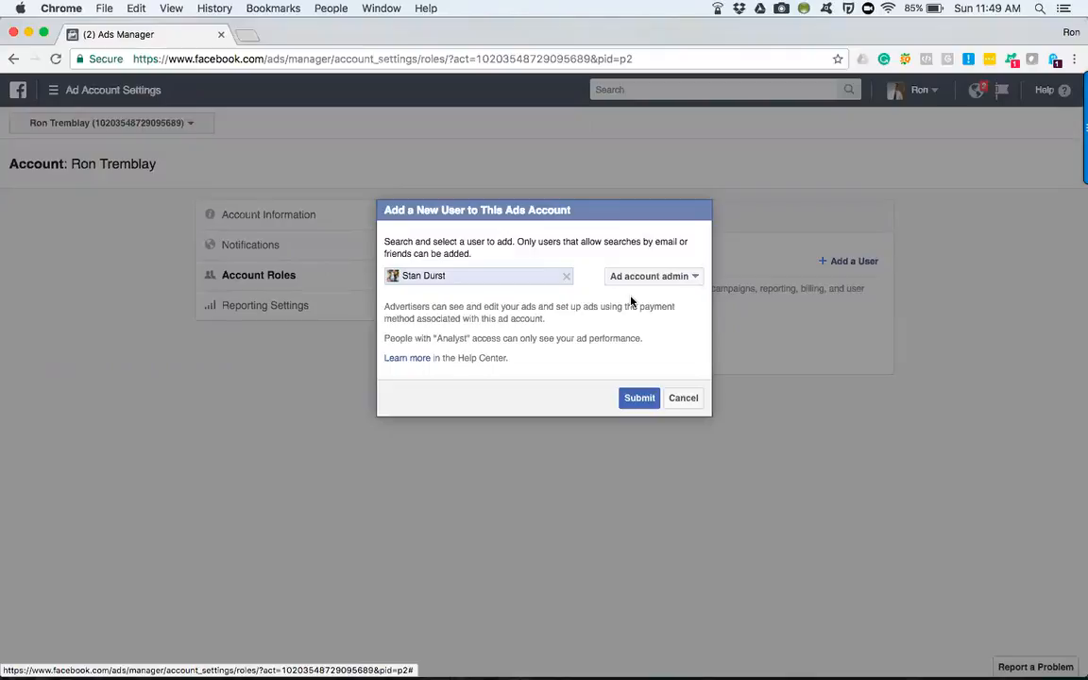
pyautogui.click(652, 275)
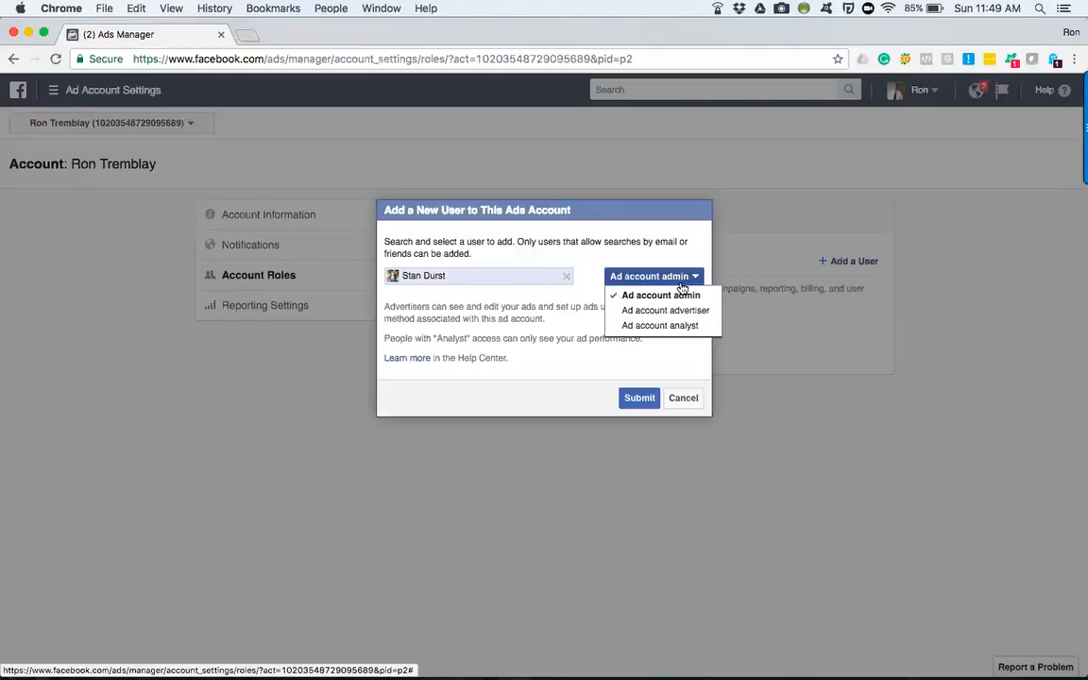